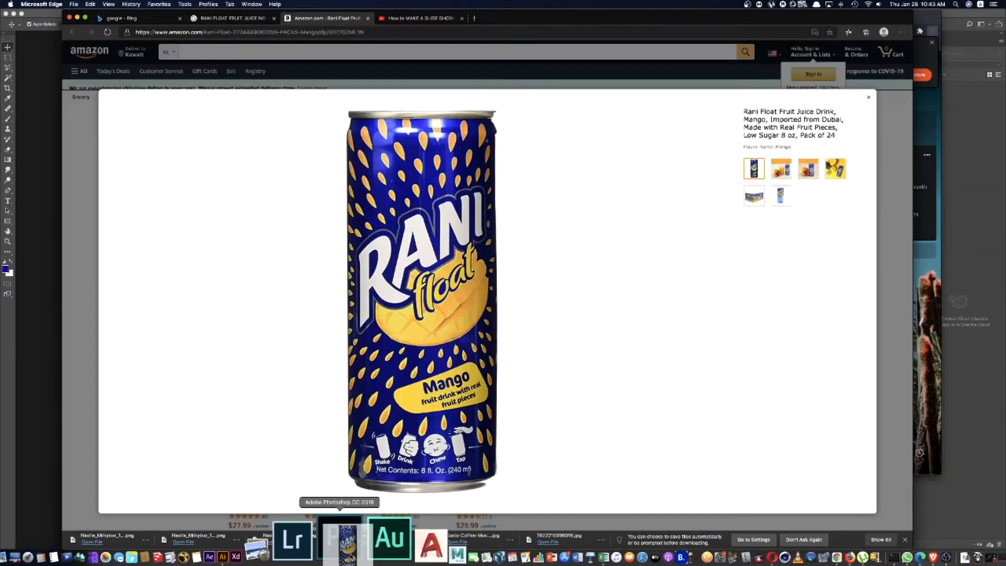
# Step: Switch from Edge to Photoshop, where the Rani Float can image is open
pyautogui.click(340, 538)
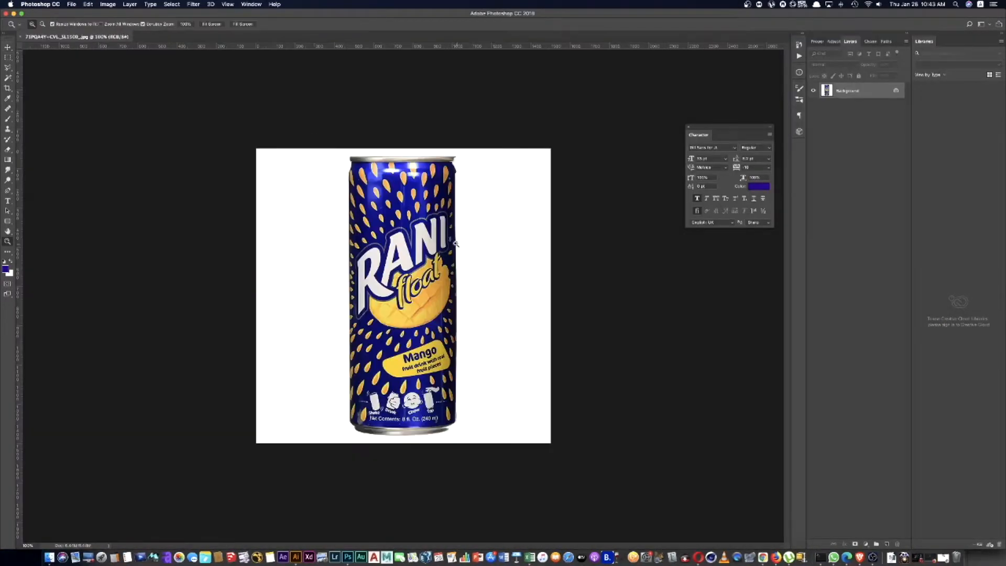
# Step: Resize the can image to 8333 × 8333 px with Preserve Details (enlargement) resampling
pyautogui.click(107, 4)
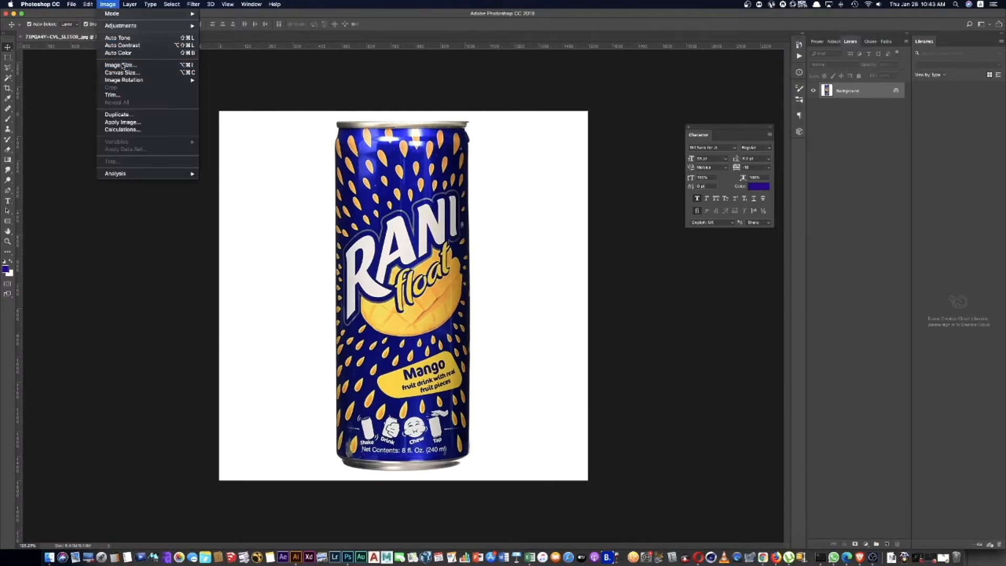
pyautogui.click(120, 63)
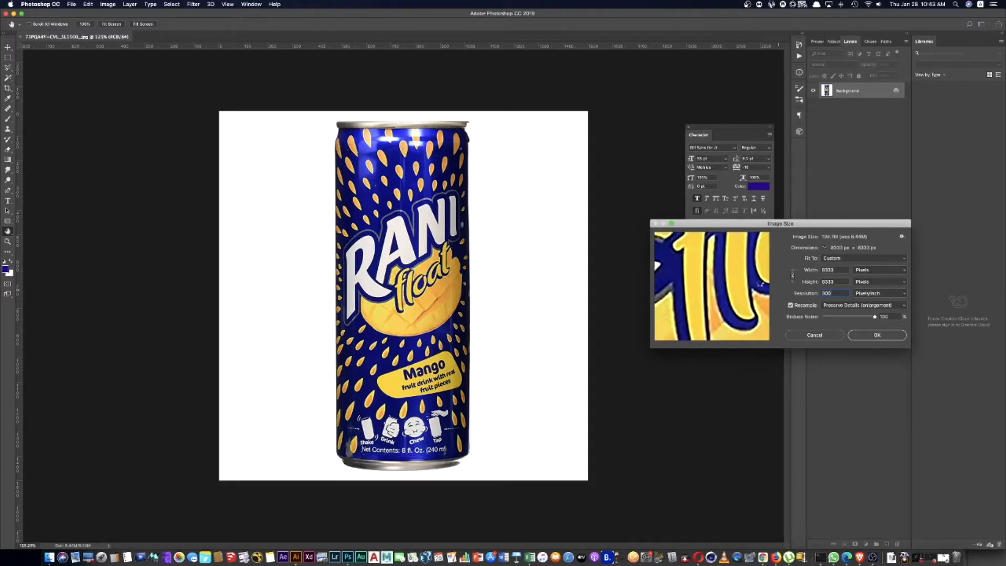
pyautogui.click(876, 334)
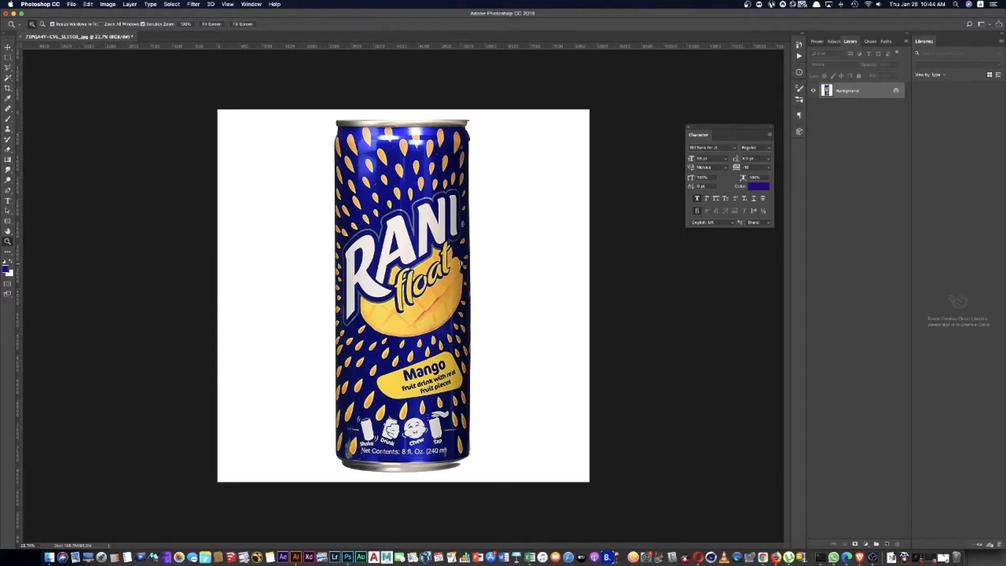
pyautogui.moveTo(475, 287)
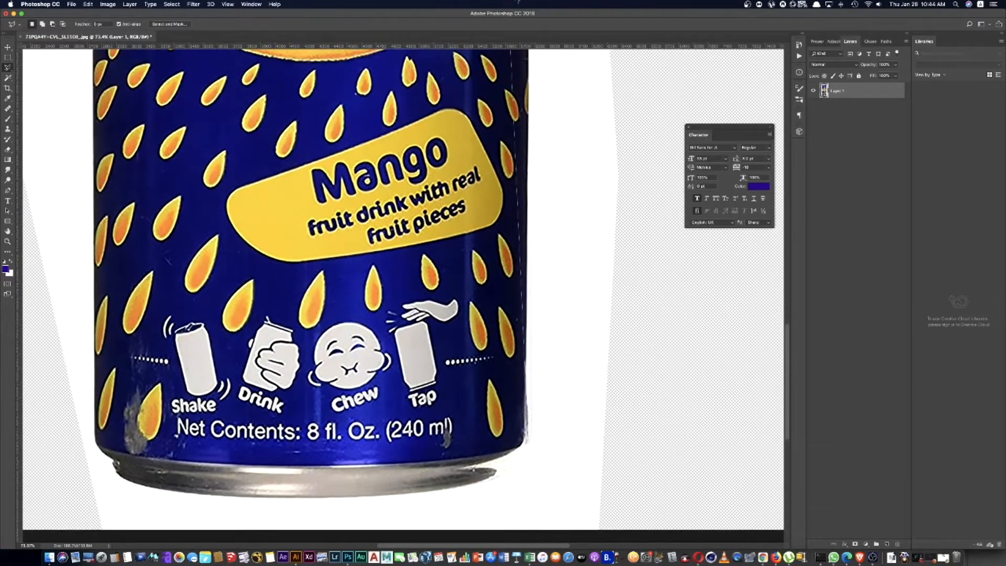
# Step: Scroll the view up and back down over the can image
pyautogui.scroll(3)
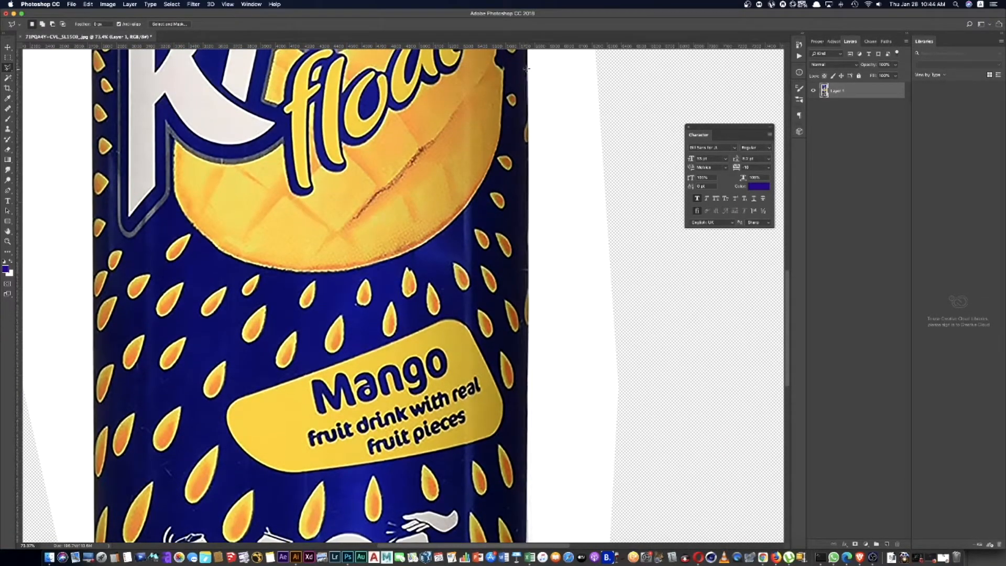
pyautogui.scroll(-3)
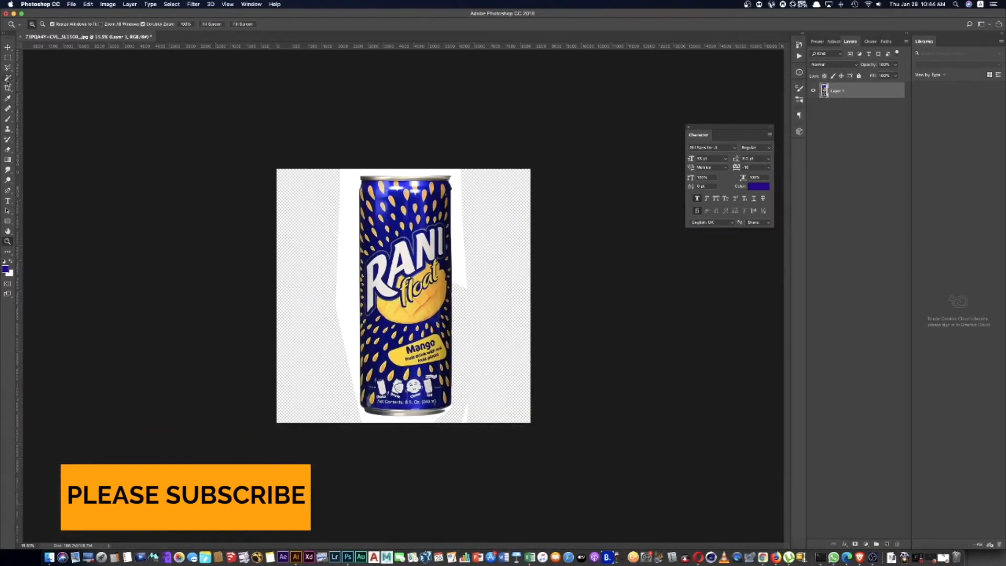
# Step: Switch from the lasso variants to the Magic Wand Tool for the leftover white strips
pyautogui.click(8, 86)
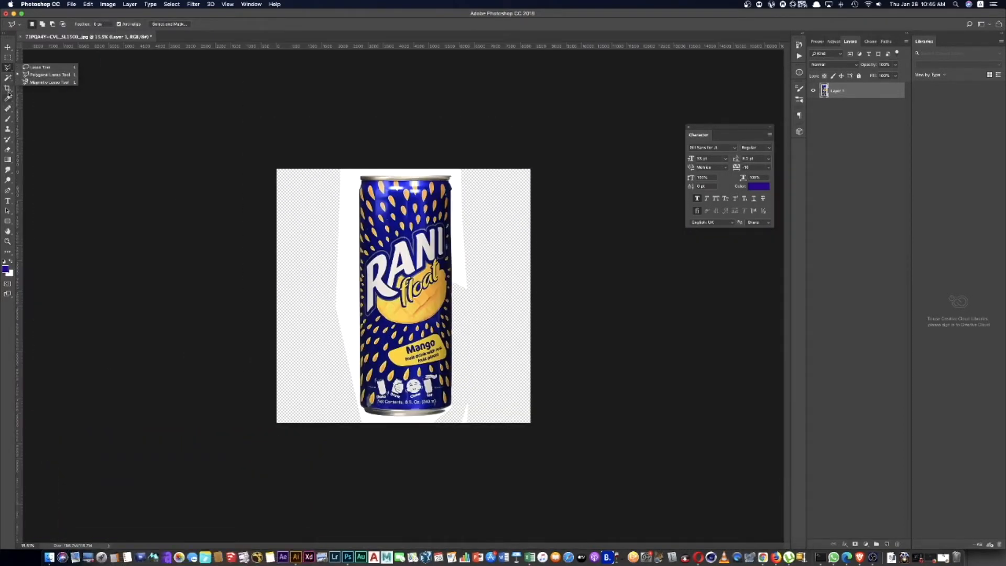
pyautogui.click(8, 77)
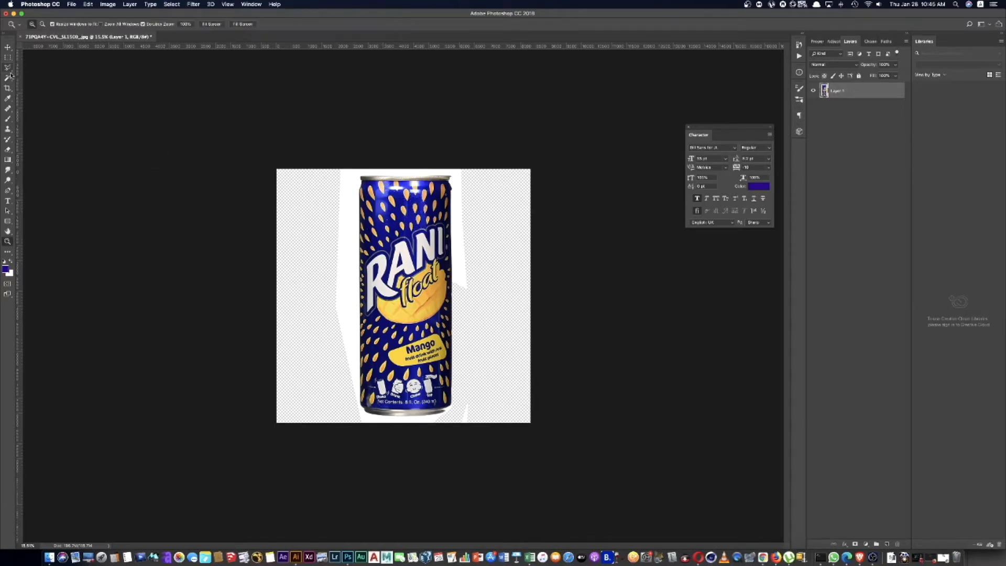
pyautogui.click(8, 74)
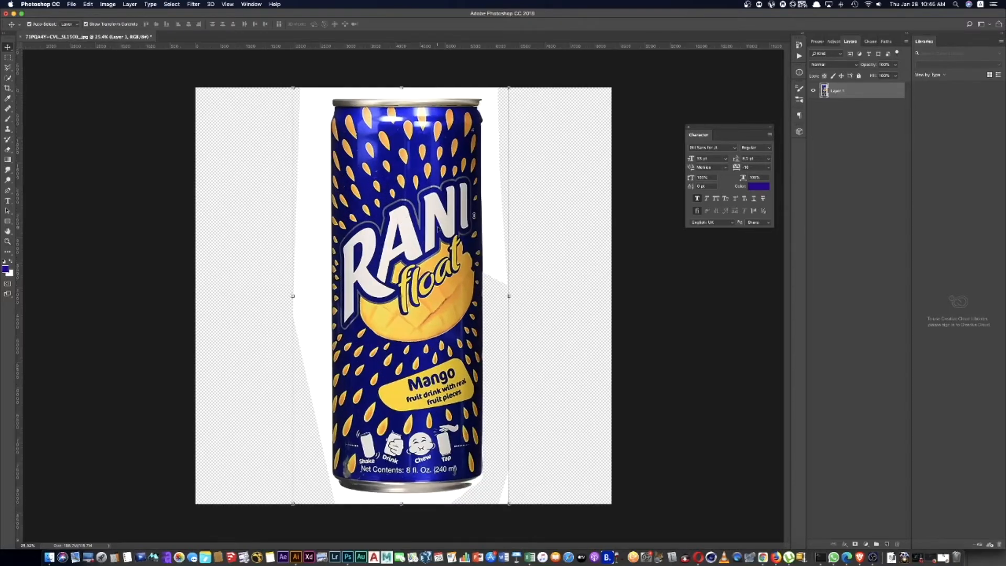
pyautogui.click(9, 190)
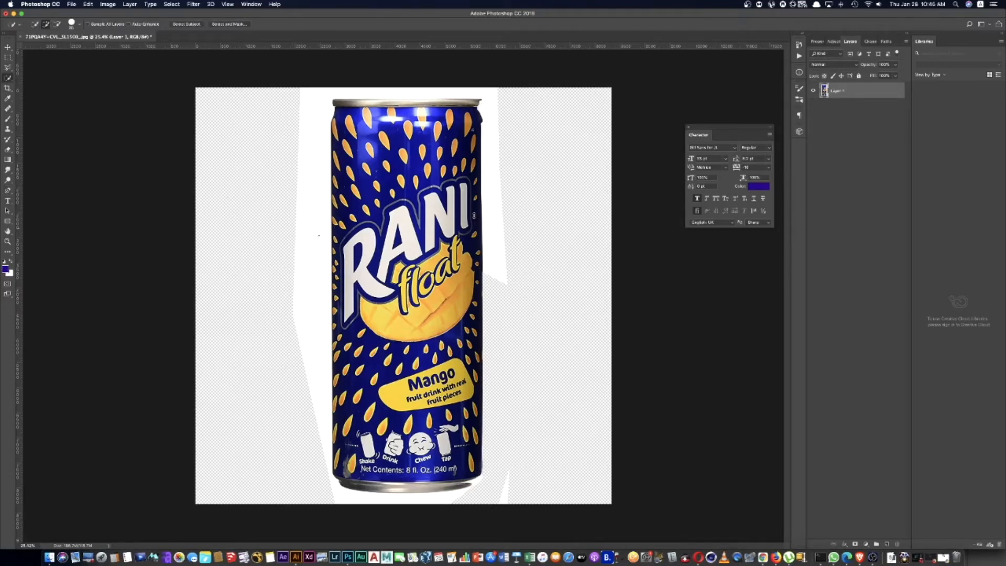
pyautogui.click(8, 66)
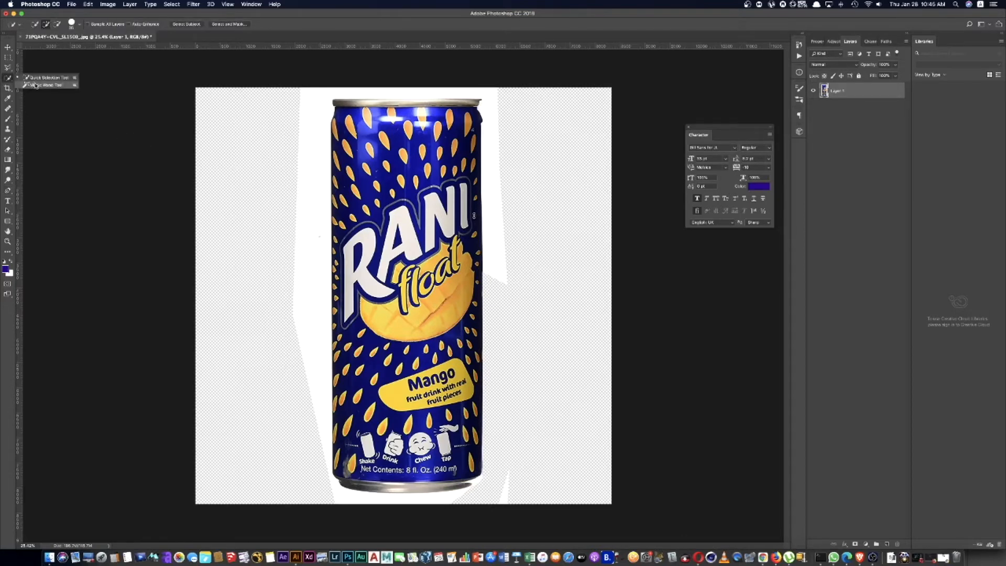
pyautogui.click(44, 83)
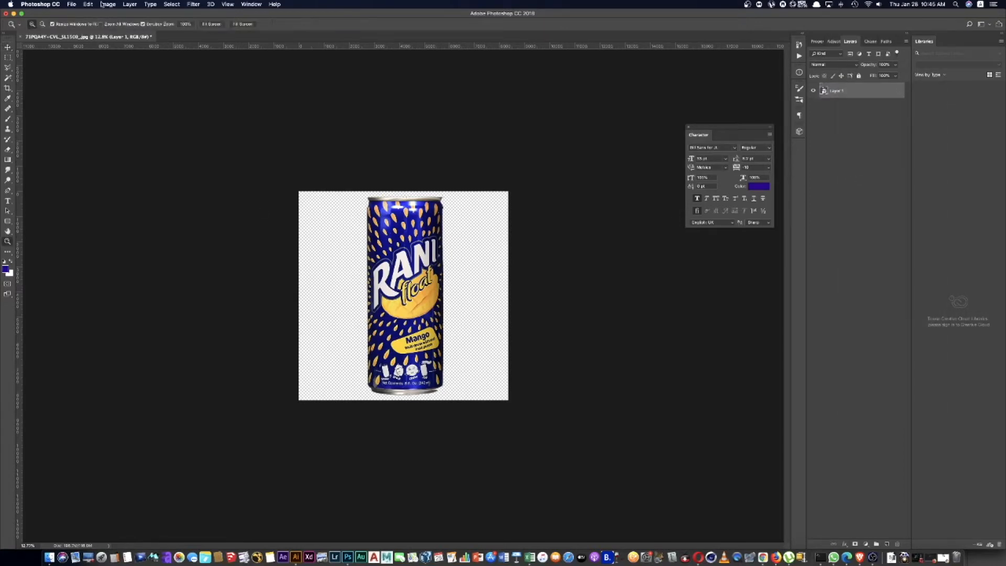
# Step: Set Image Size width and height to 2000 px for the transparent can
pyautogui.click(107, 4)
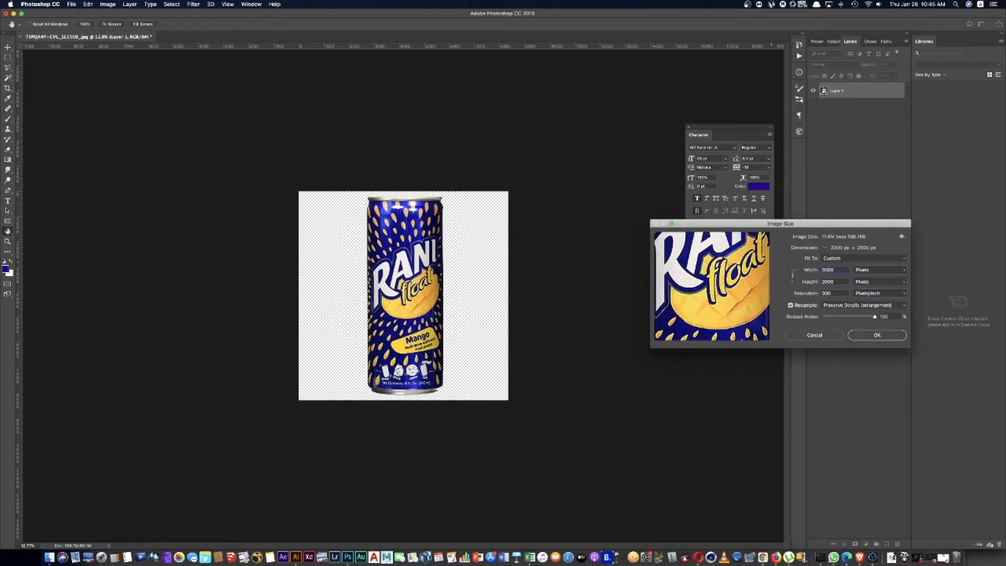
pyautogui.click(876, 334)
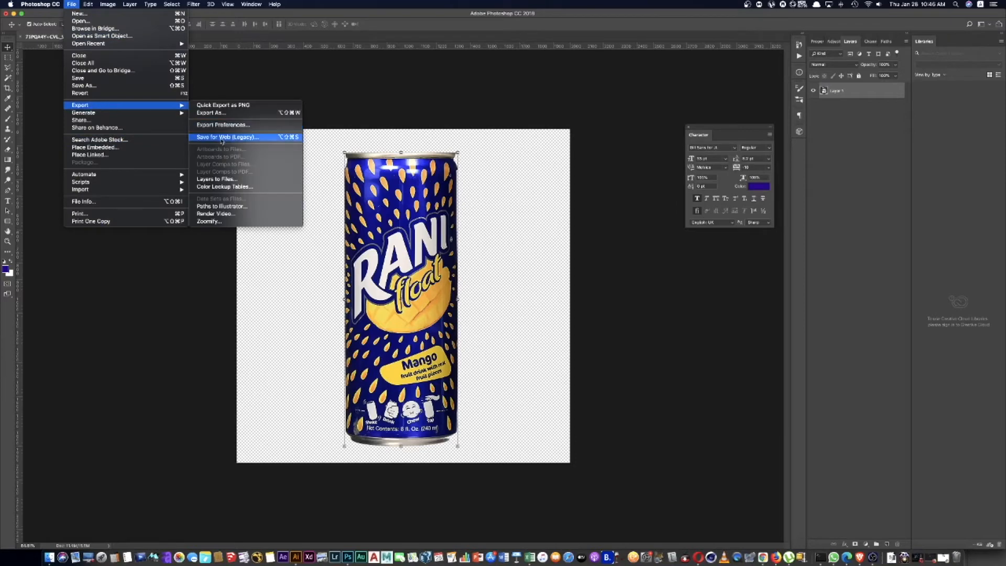
pyautogui.moveTo(84, 85)
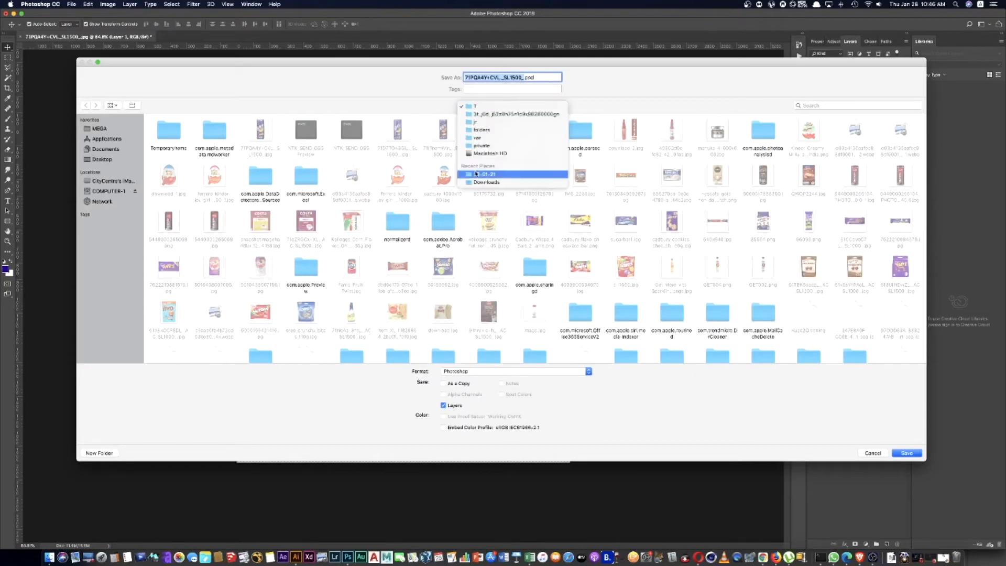
# Step: Save the can as a PNG in 28-01-21, then close it with Don't Save
pyautogui.click(484, 174)
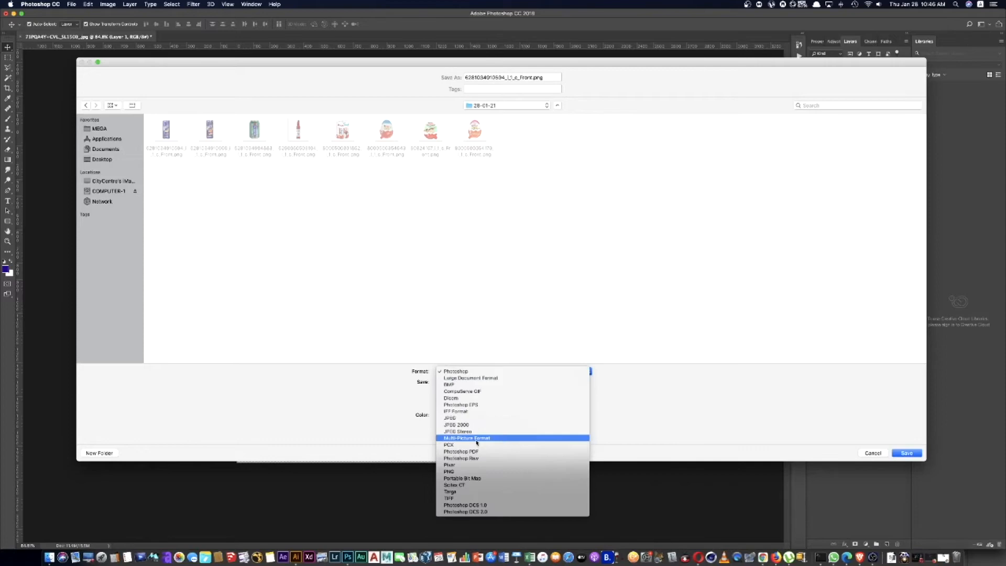
pyautogui.click(450, 471)
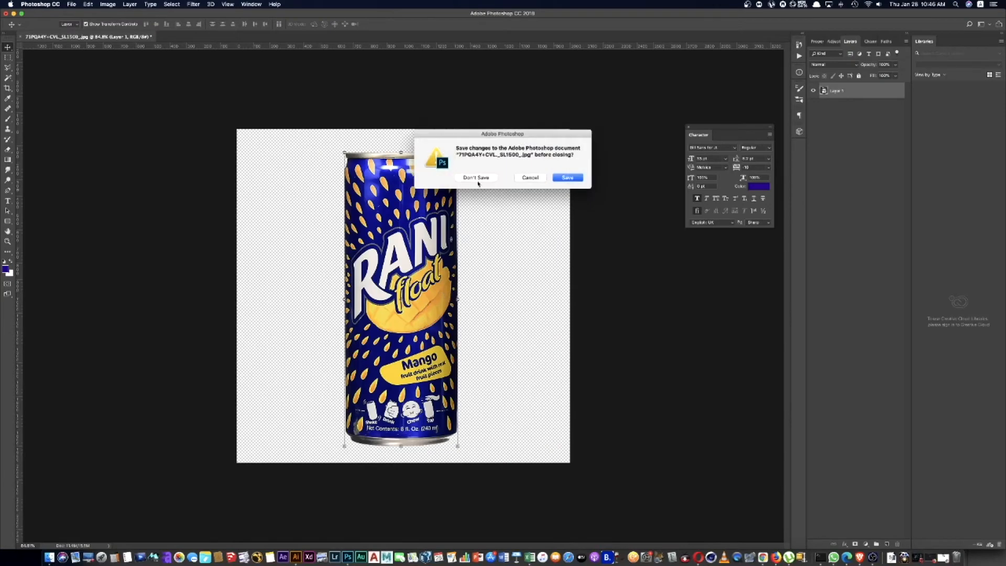
pyautogui.click(475, 177)
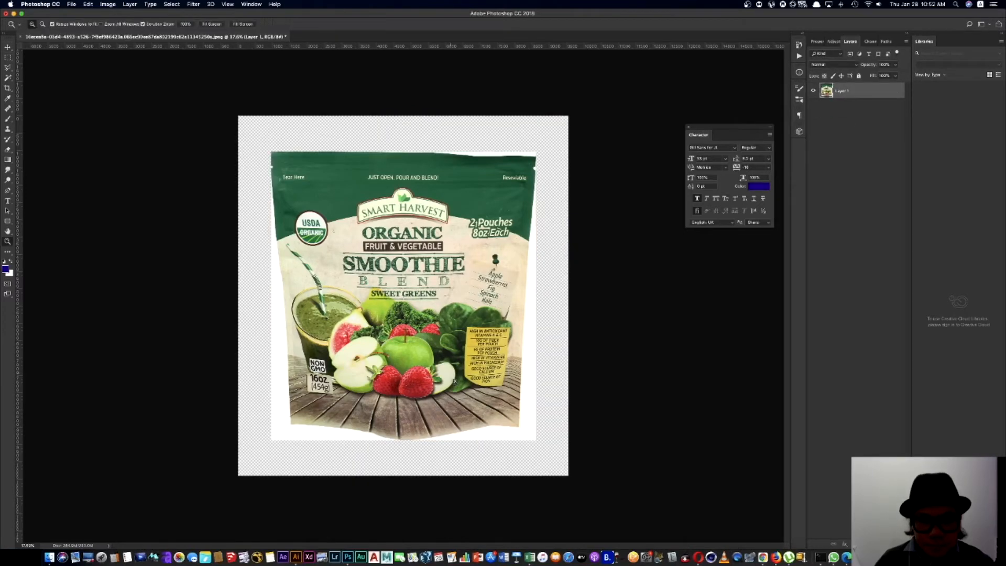
# Step: Scale the Smart Harvest pouch up with Free Transform and commit the transform
pyautogui.click(8, 57)
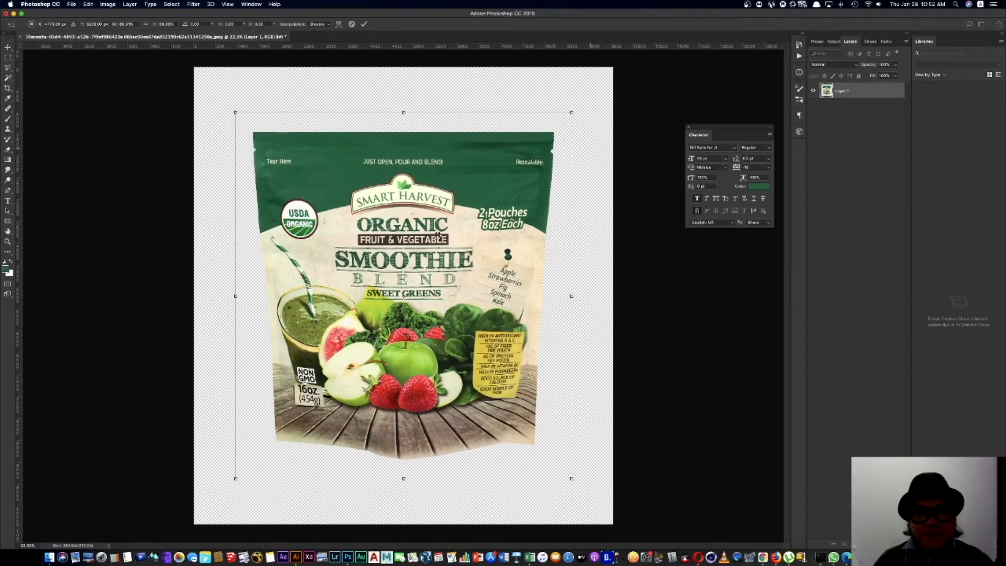
pyautogui.click(363, 23)
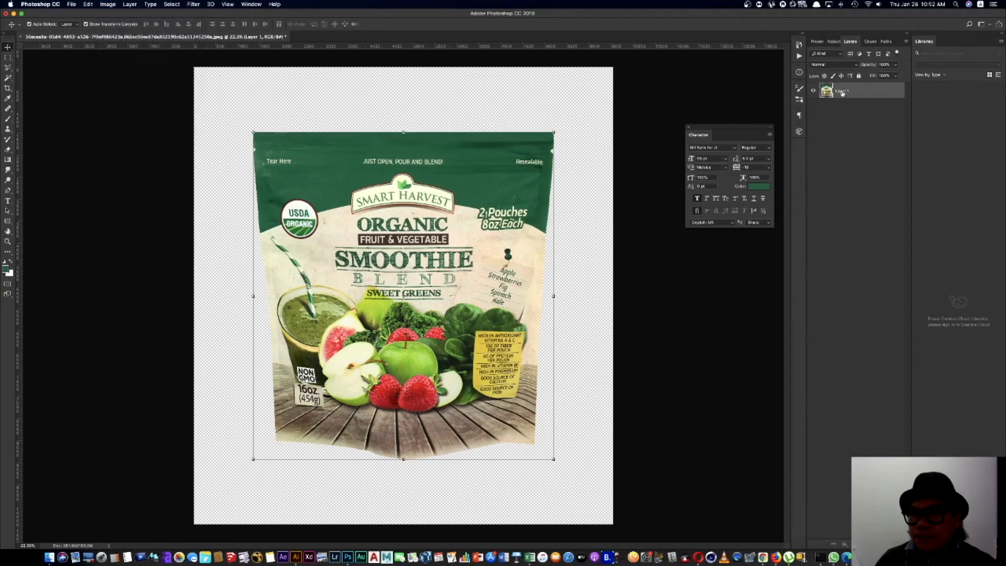
pyautogui.moveTo(884, 191)
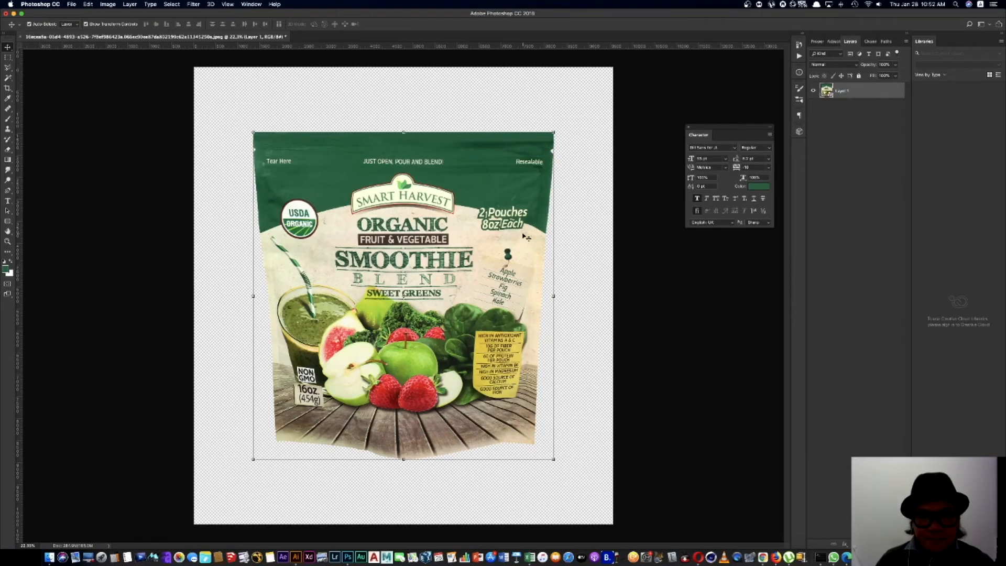
# Step: Set the pouch canvas size to 2000 × 2000 pixels
pyautogui.click(107, 4)
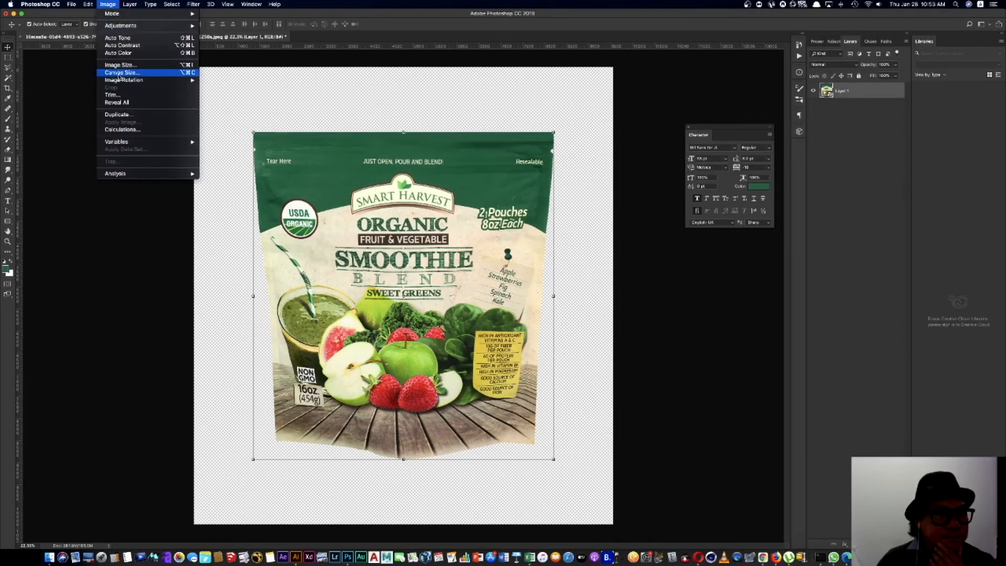
pyautogui.click(121, 72)
pyautogui.write('2000')
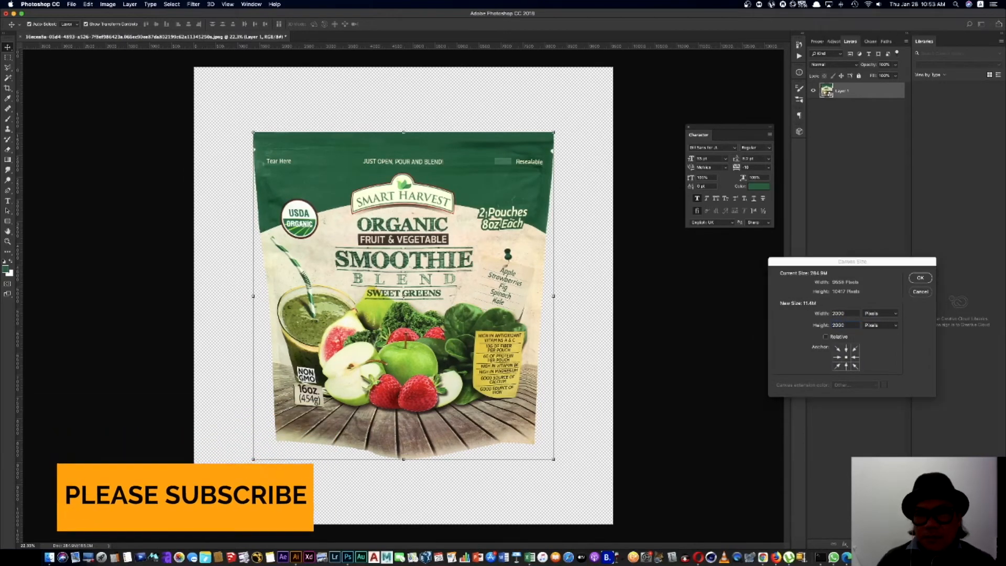
pyautogui.click(920, 277)
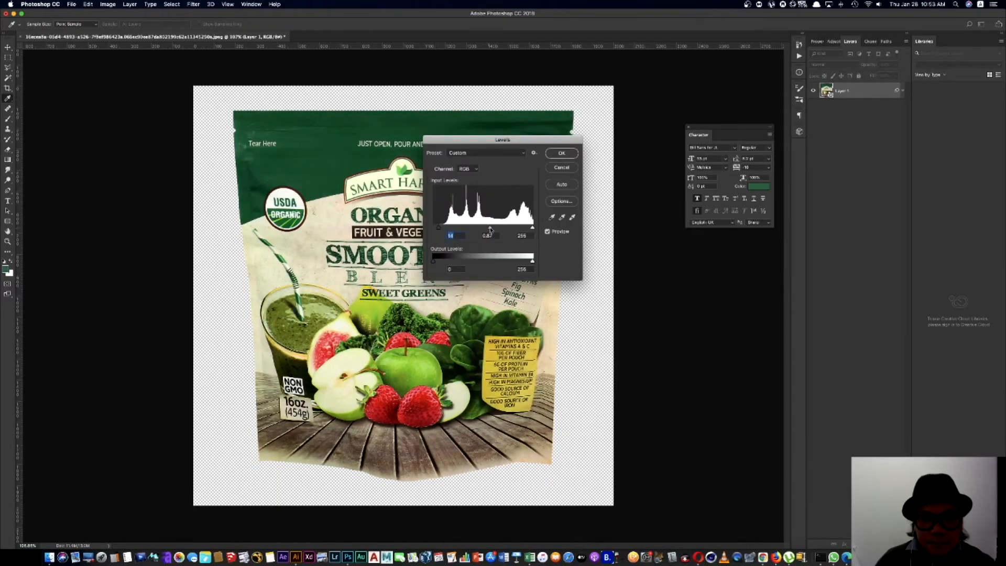
# Step: Apply Levels, add a Levels adjustment layer, and run Sharpen More on the pouch
pyautogui.click(560, 152)
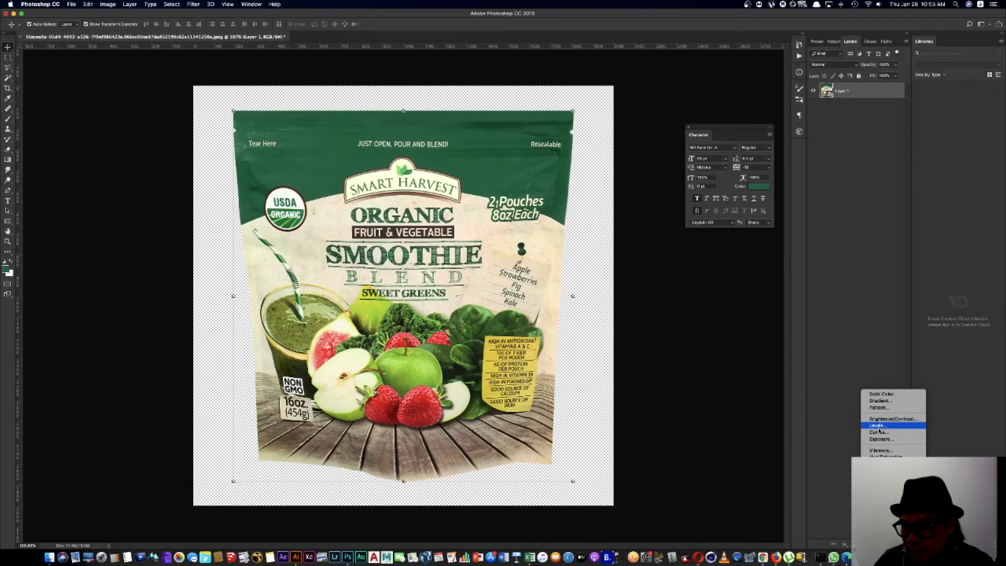
pyautogui.click(877, 425)
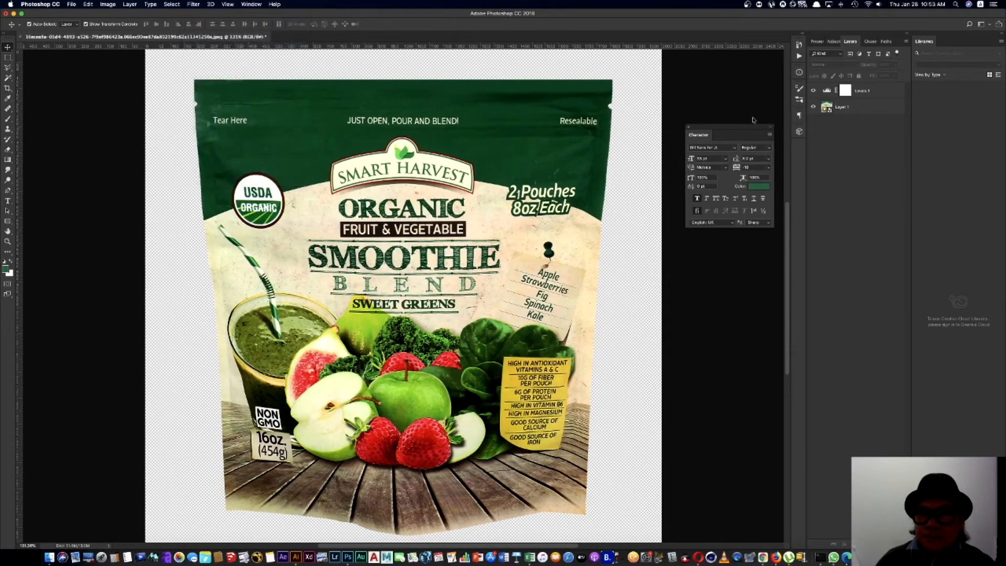
pyautogui.click(193, 5)
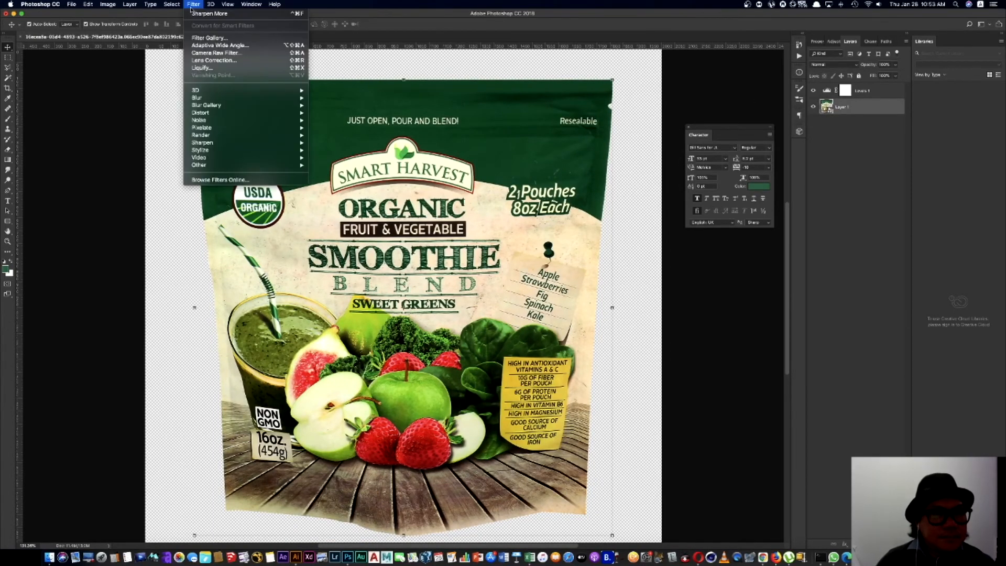
pyautogui.moveTo(201, 142)
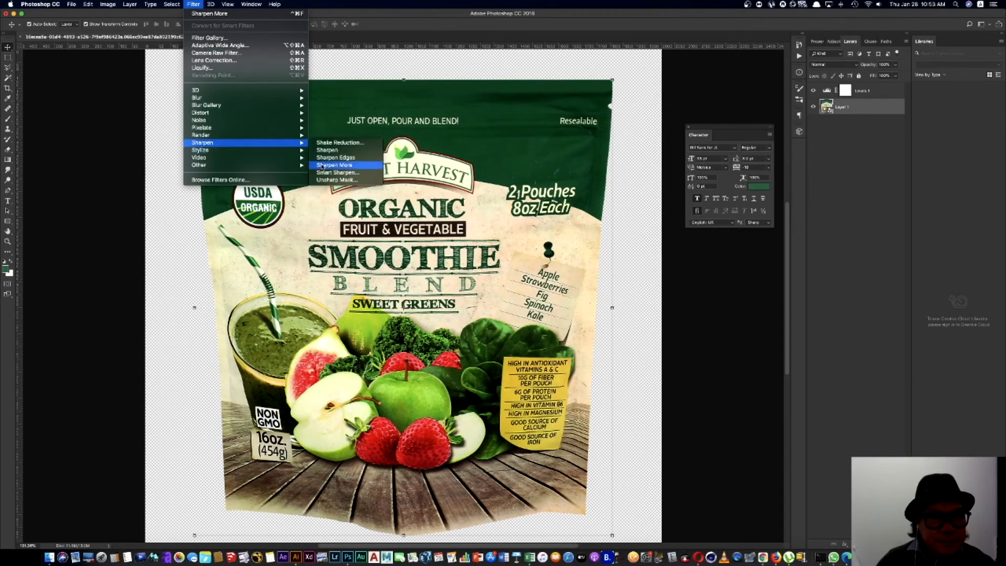
pyautogui.click(334, 165)
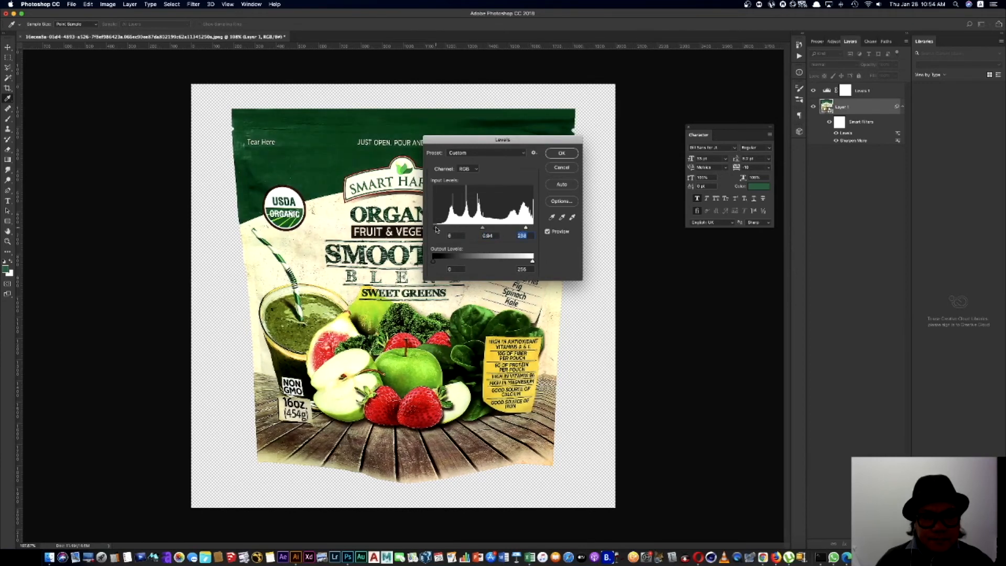
pyautogui.click(560, 153)
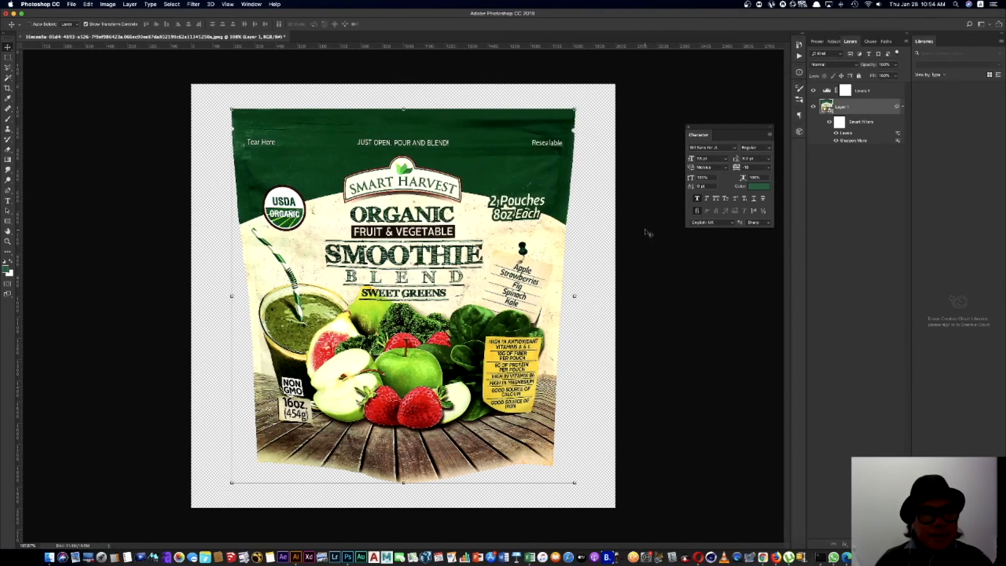
pyautogui.click(71, 5)
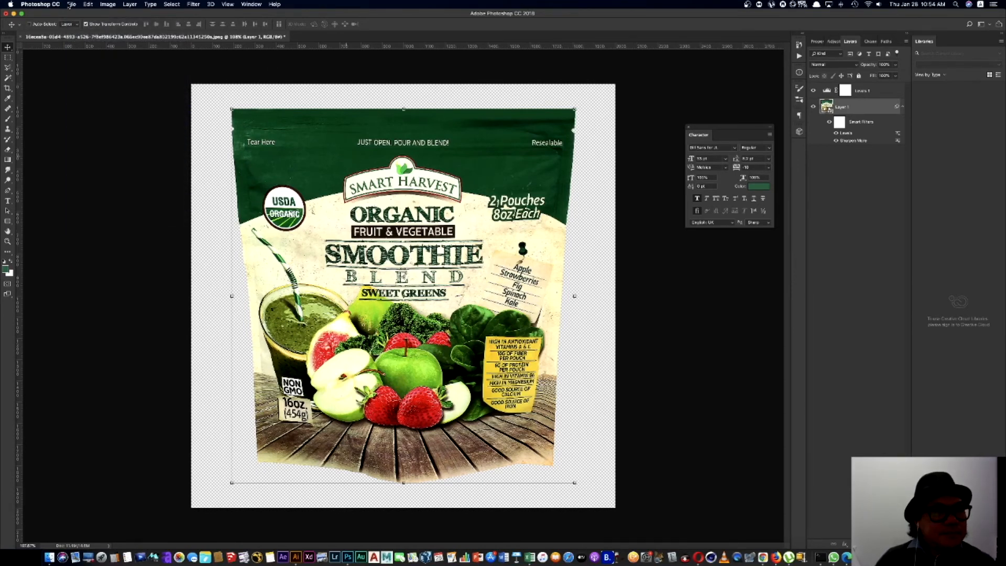
# Step: Save the pouch as a renamed PNG copy in the 28-01-21 folder
pyautogui.click(71, 5)
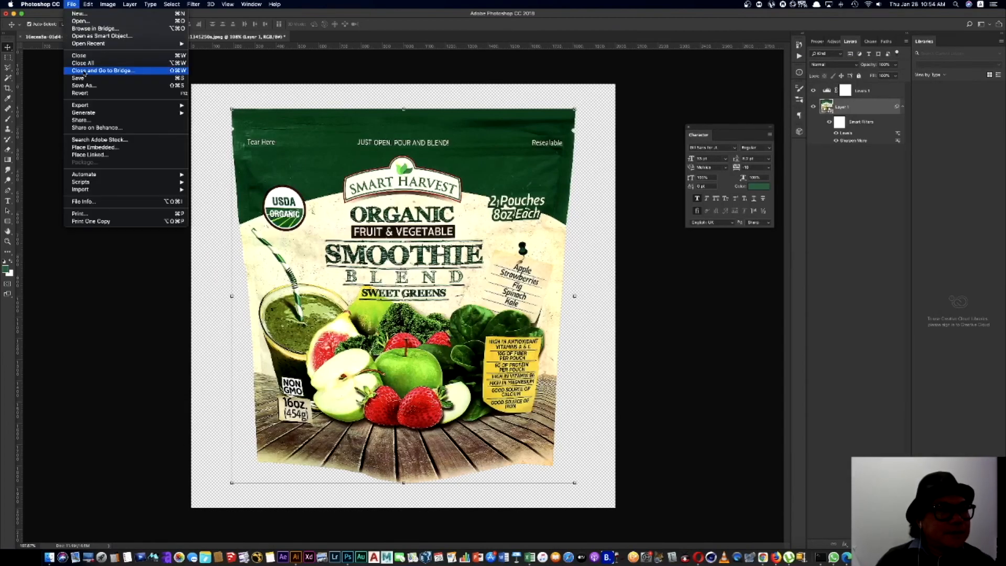
pyautogui.click(83, 84)
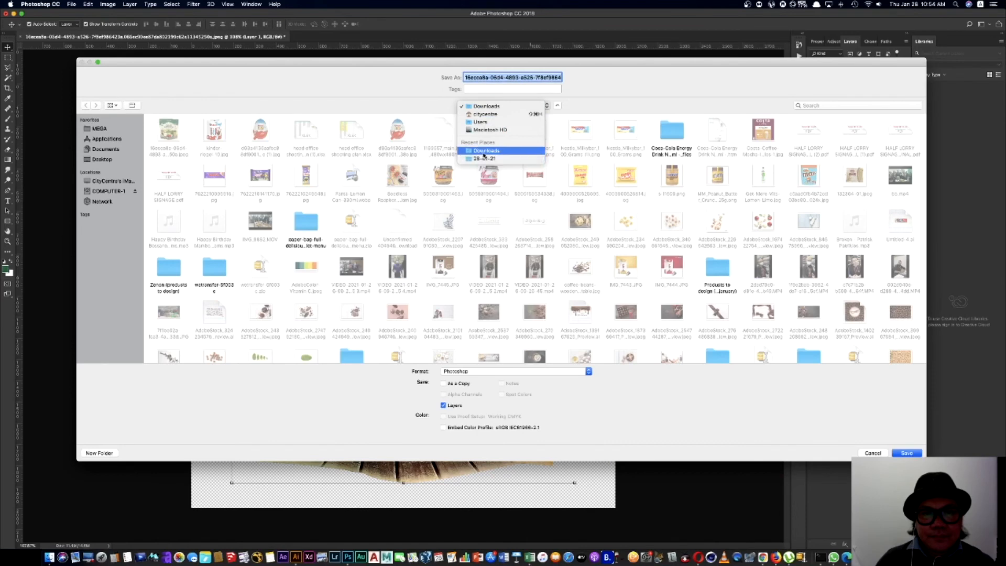
pyautogui.click(485, 159)
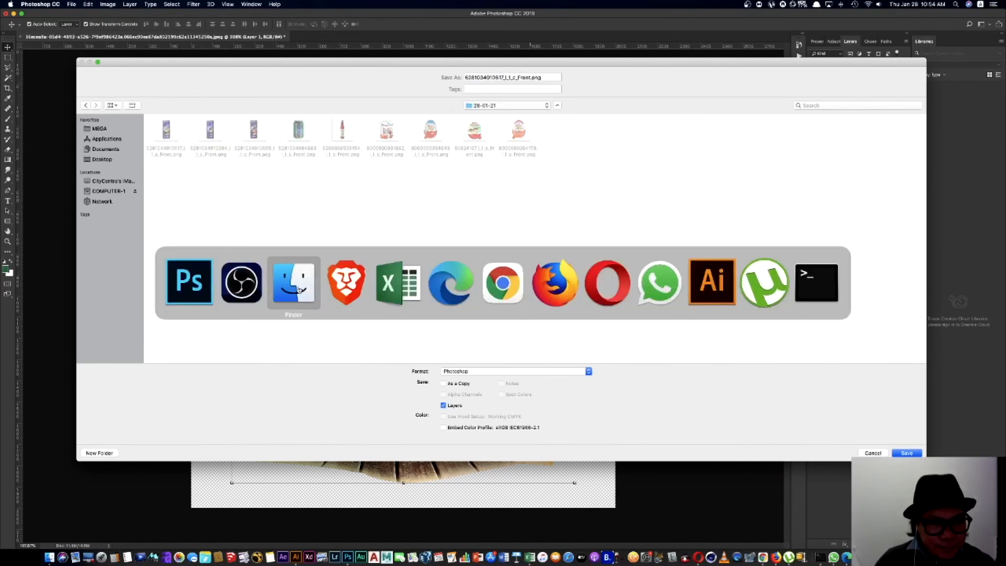
pyautogui.click(398, 283)
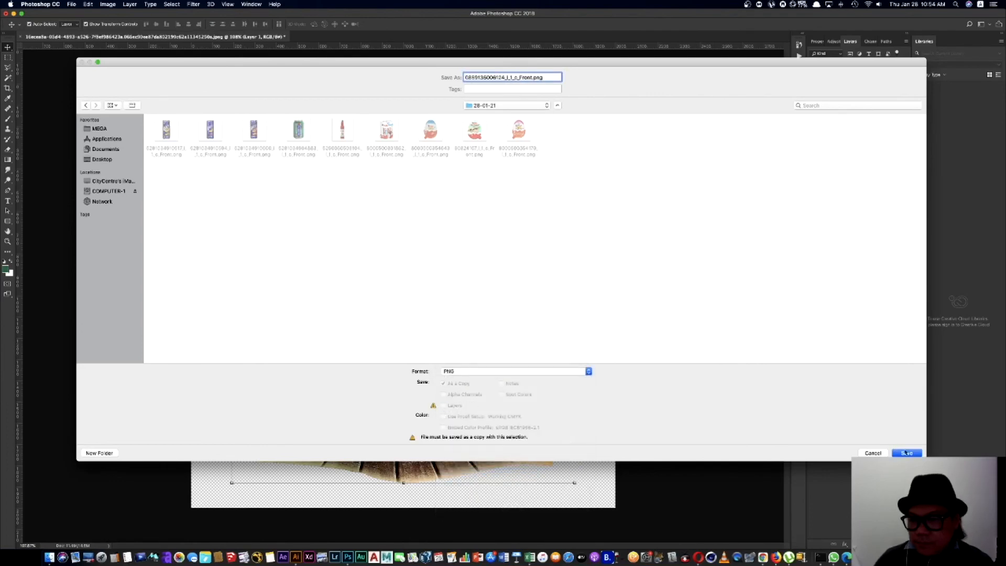
pyautogui.click(905, 453)
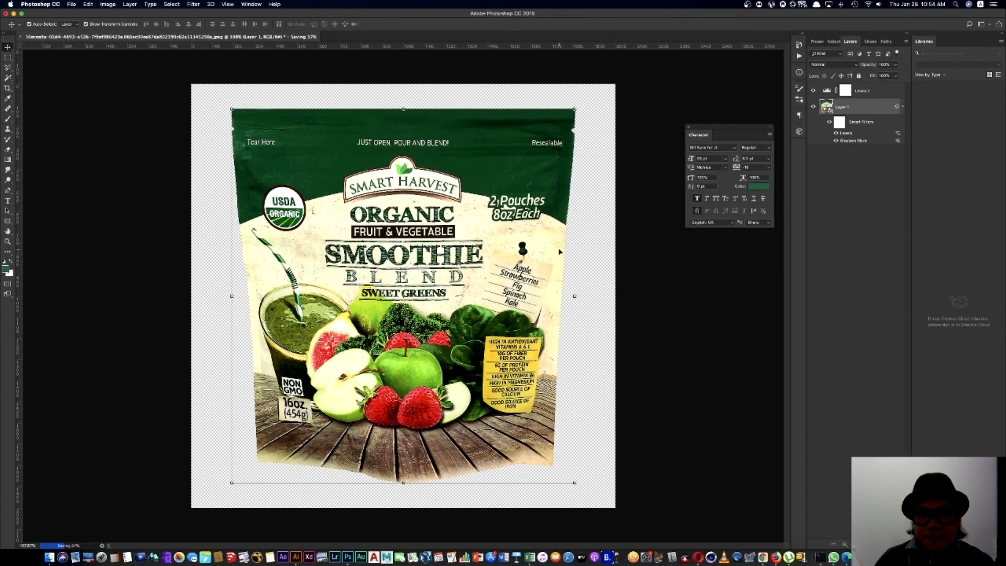